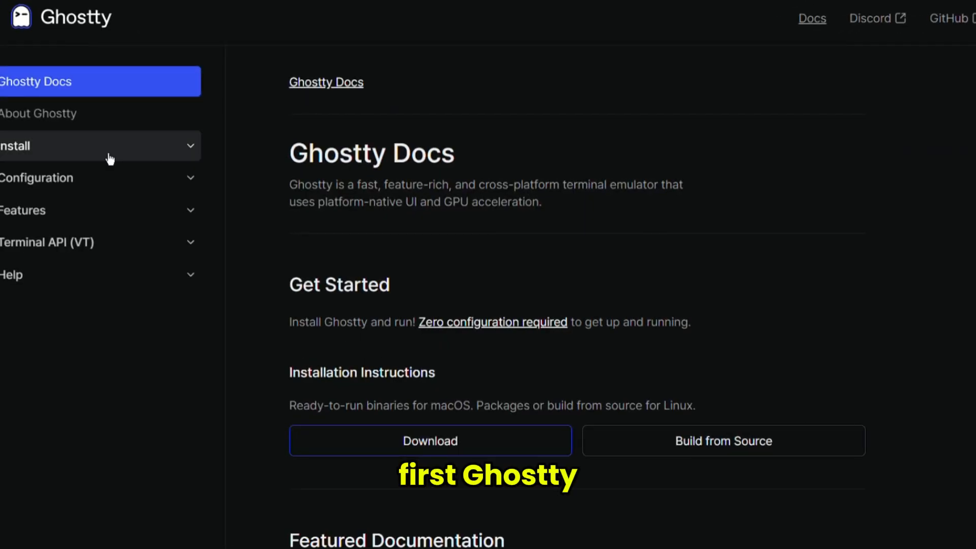
Scroll the Ghostty docs home page and expand the Install section in the sidebar.
{"action": "scroll", "scroll_direction": "down", "scroll_amount": 3}
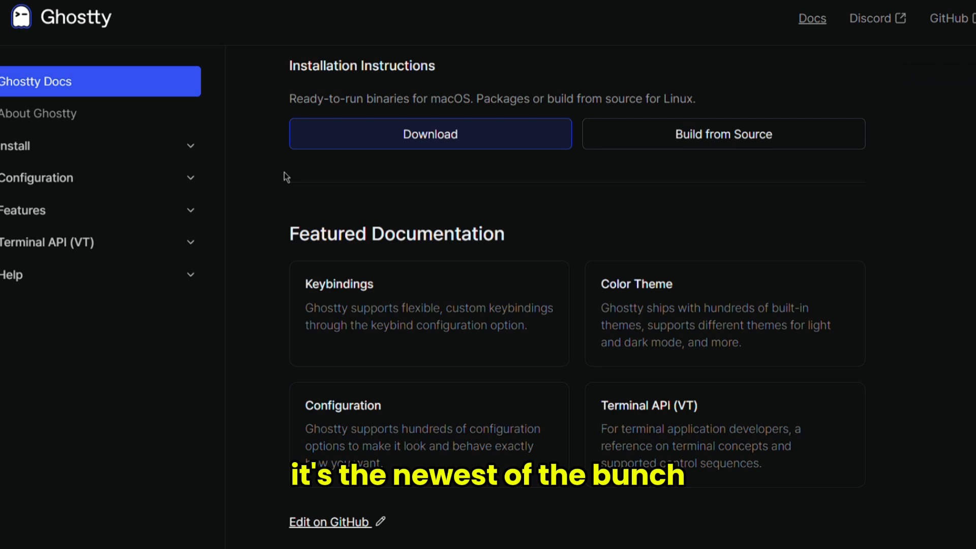
{"action": "scroll", "scroll_direction": "down", "scroll_amount": 3}
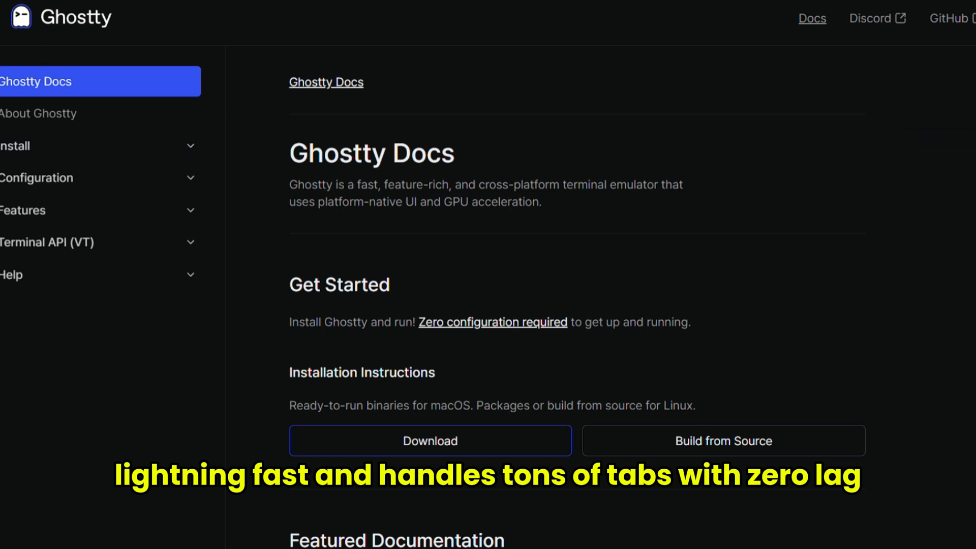
{"action": "scroll", "scroll_direction": "down", "scroll_amount": 3}
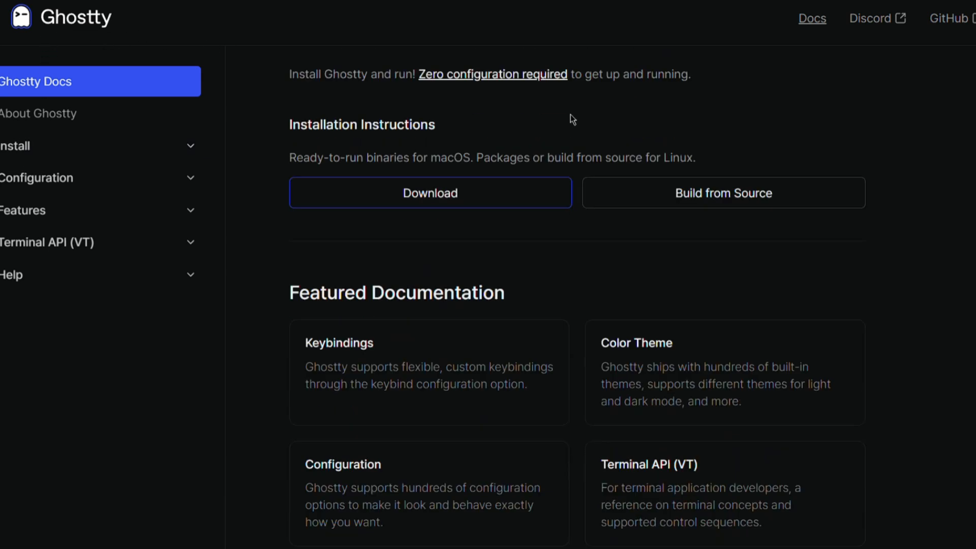
{"action": "left_click", "coordinate": [18, 146]}
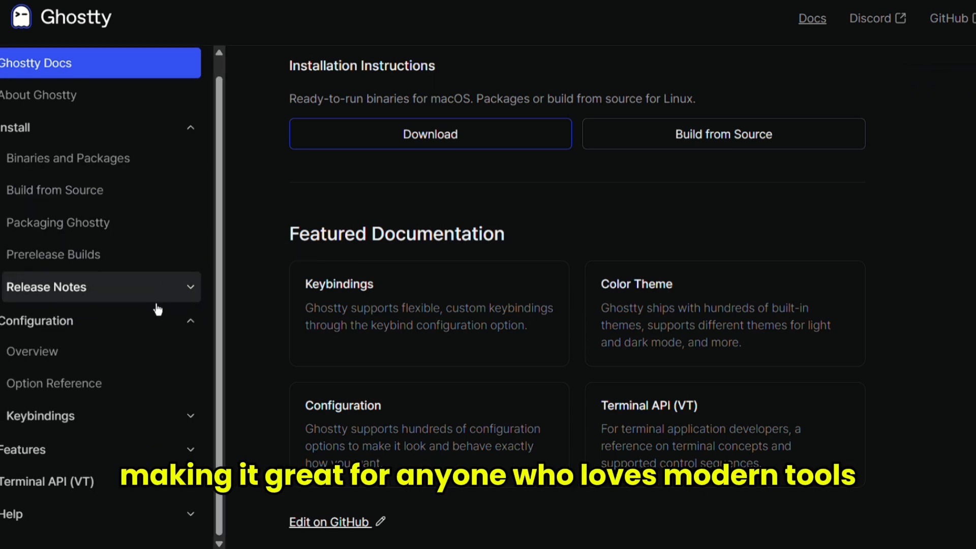
Read the Configuration Overview page down through file locations and syntax.
{"action": "left_click", "coordinate": [32, 351]}
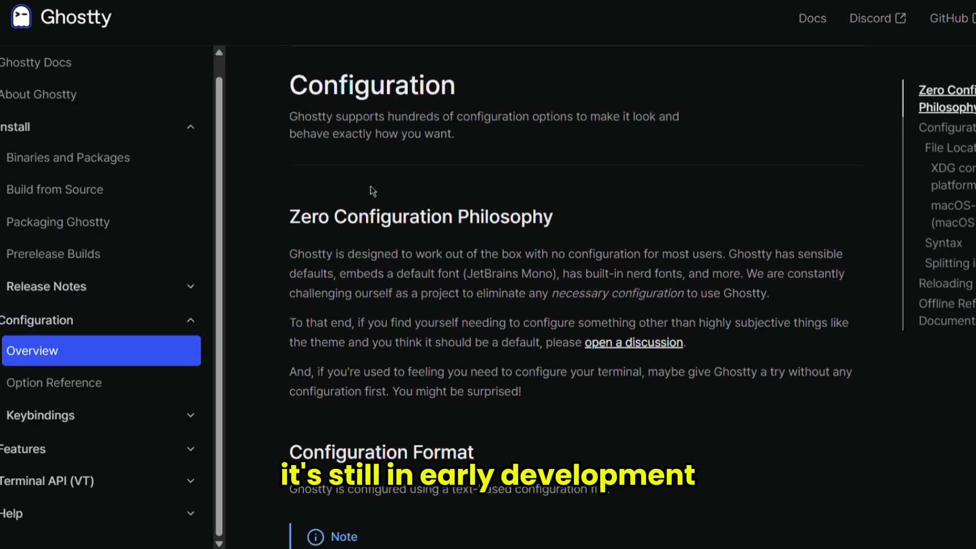
{"action": "scroll", "scroll_direction": "down", "scroll_amount": 3}
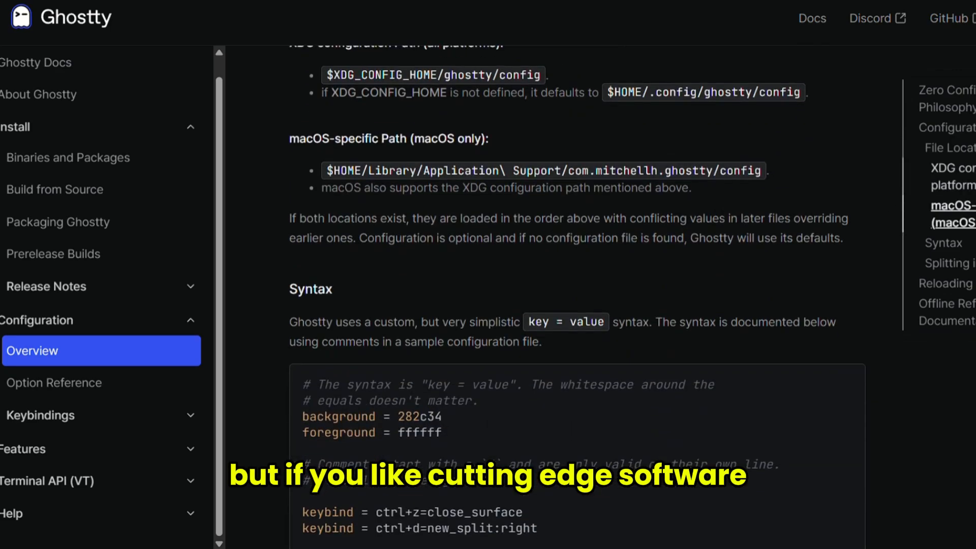
{"action": "scroll", "scroll_direction": "down", "scroll_amount": 3}
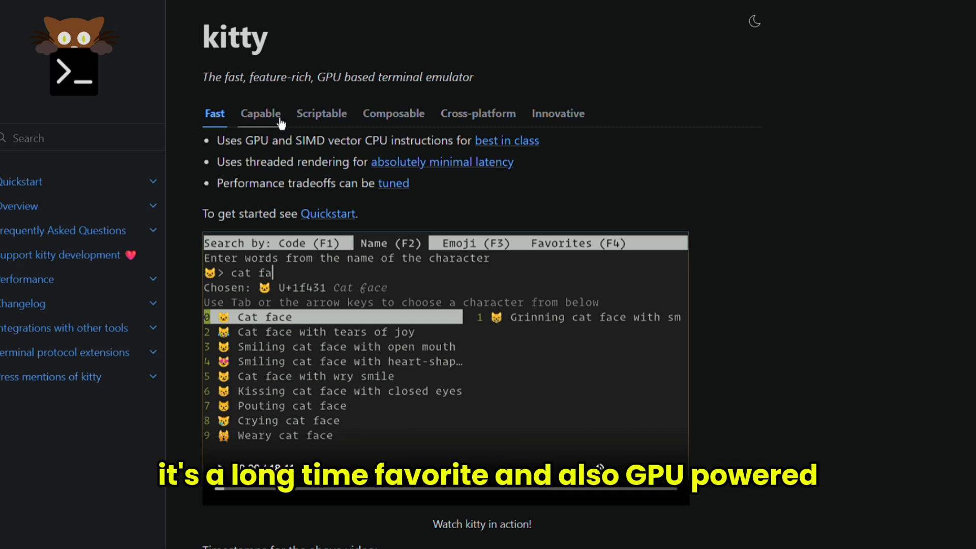
Scroll through the kitty homepage's video timestamps list.
{"action": "scroll", "scroll_direction": "down", "scroll_amount": 3}
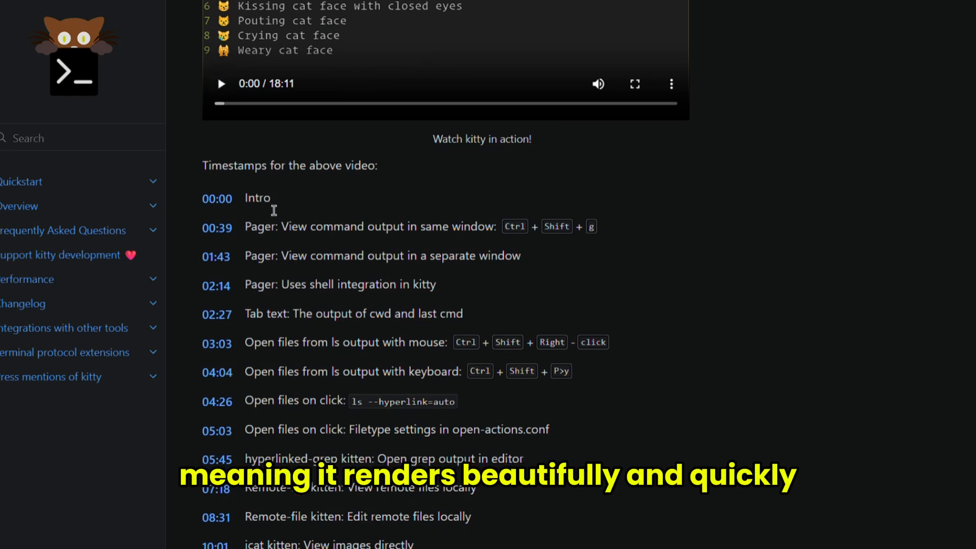
{"action": "scroll", "scroll_direction": "down", "scroll_amount": 3}
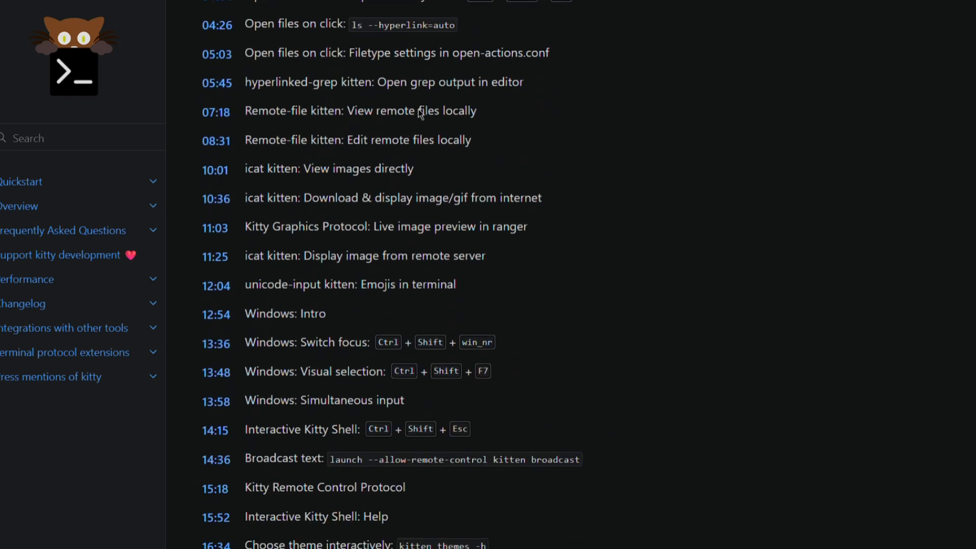
{"action": "scroll", "scroll_direction": "down", "scroll_amount": 3}
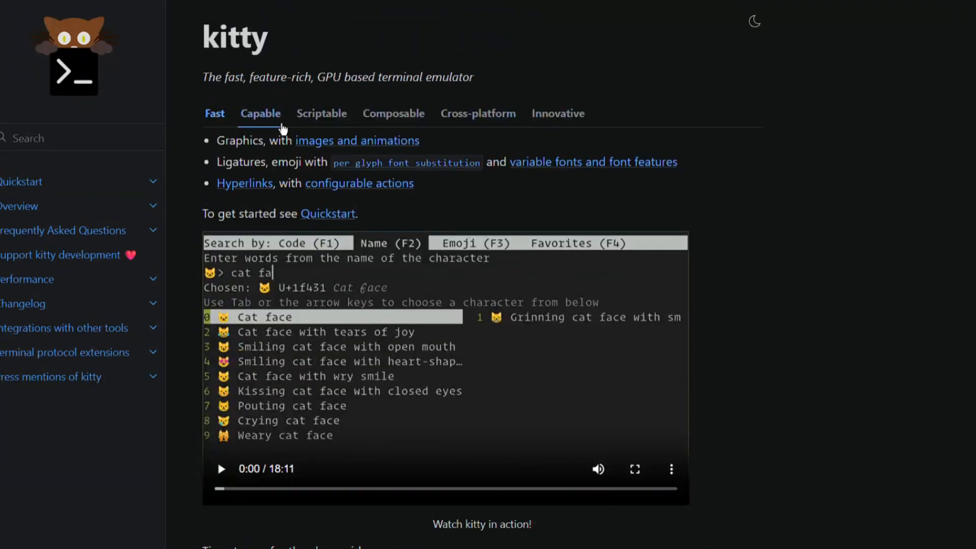
Show the Scriptable, Composable and following feature tabs on the kitty homepage.
{"action": "left_click", "coordinate": [321, 113]}
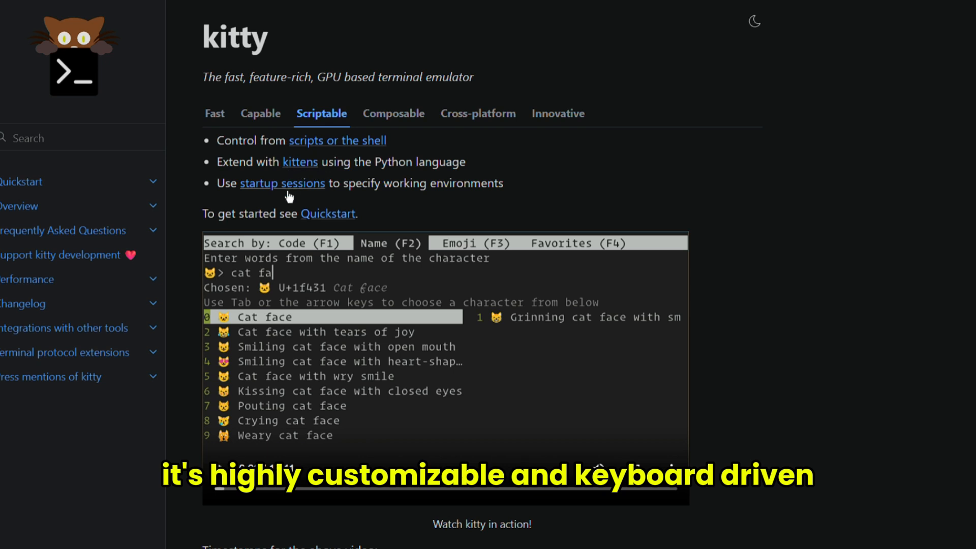
{"action": "left_click", "coordinate": [394, 114]}
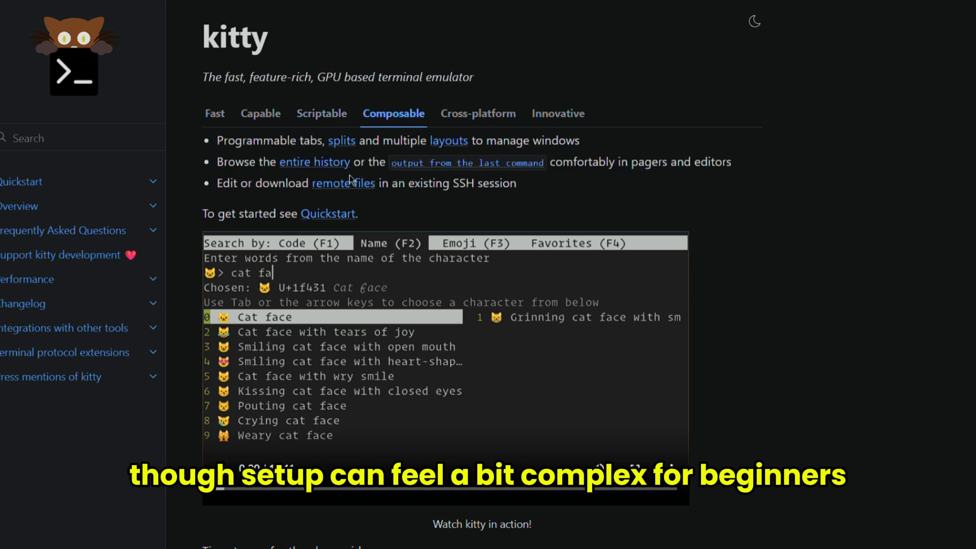
{"action": "left_click", "coordinate": [477, 113]}
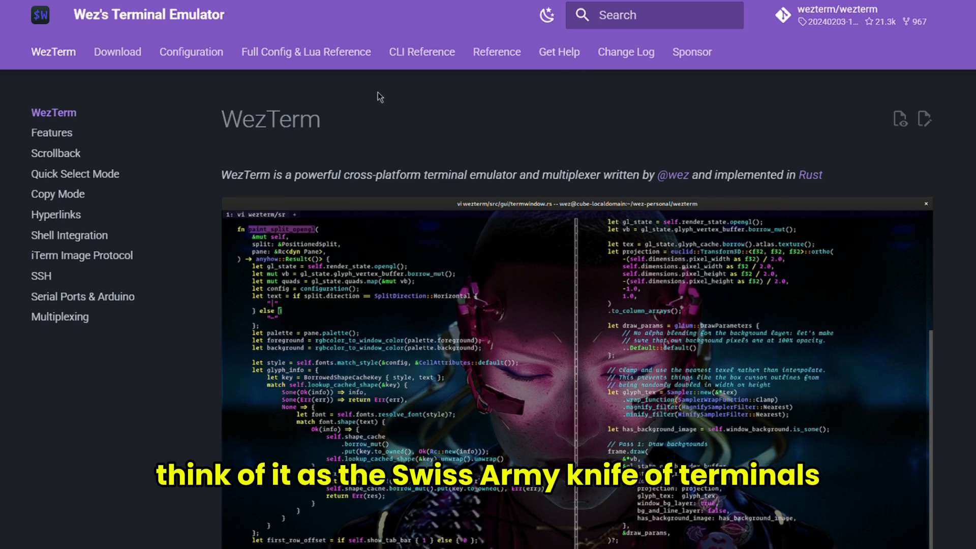
Scroll the WezTerm docs home through its screenshots and Features list.
{"action": "scroll", "scroll_direction": "down", "scroll_amount": 3}
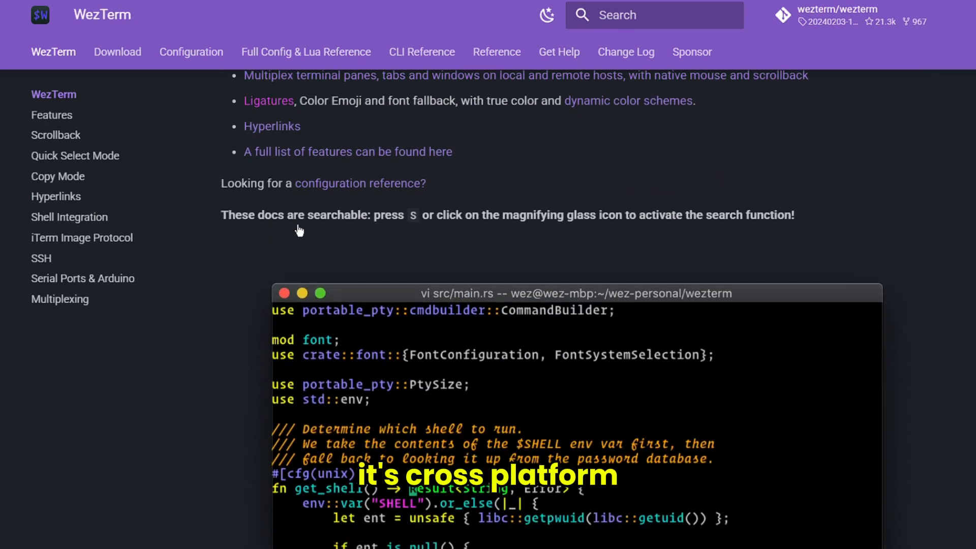
{"action": "scroll", "scroll_direction": "down", "scroll_amount": 3}
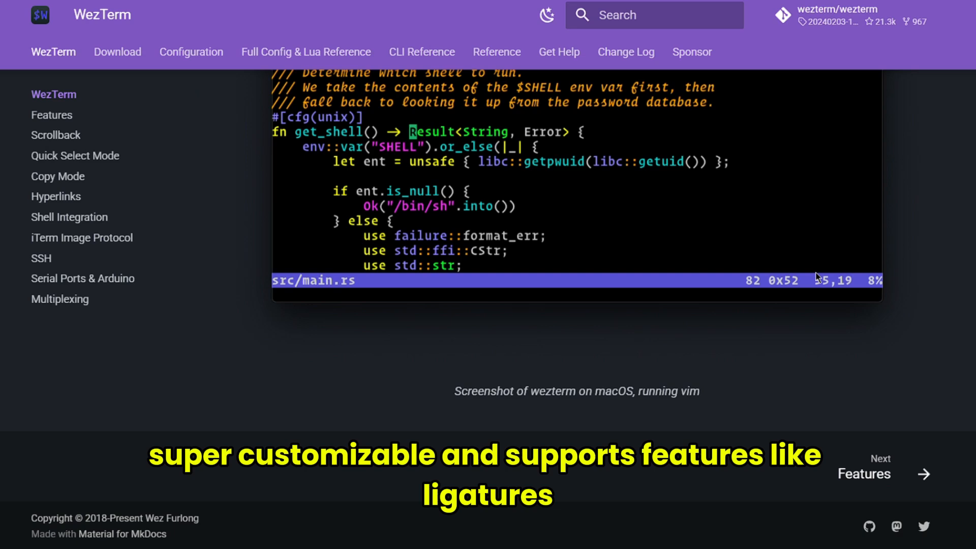
{"action": "scroll", "scroll_direction": "down", "scroll_amount": 3}
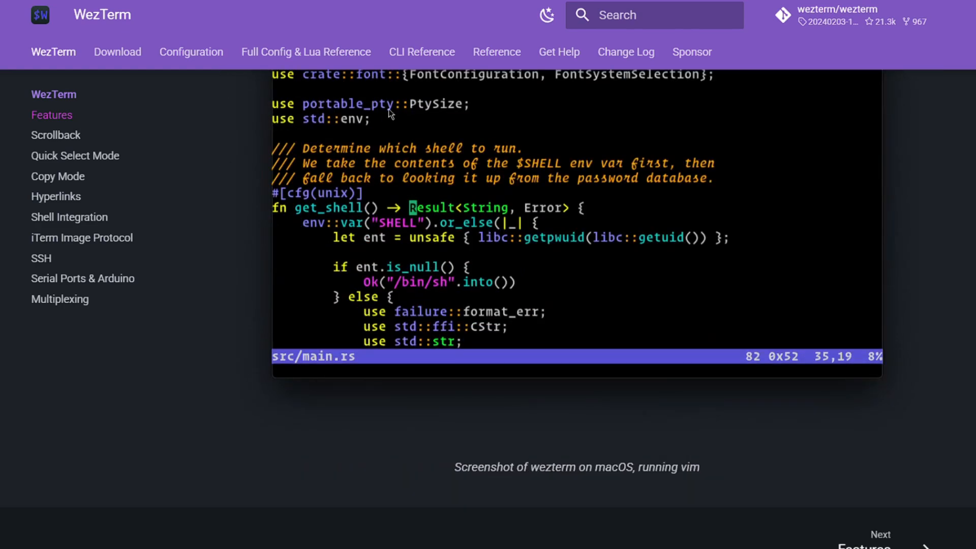
{"action": "scroll", "scroll_direction": "down", "scroll_amount": 3}
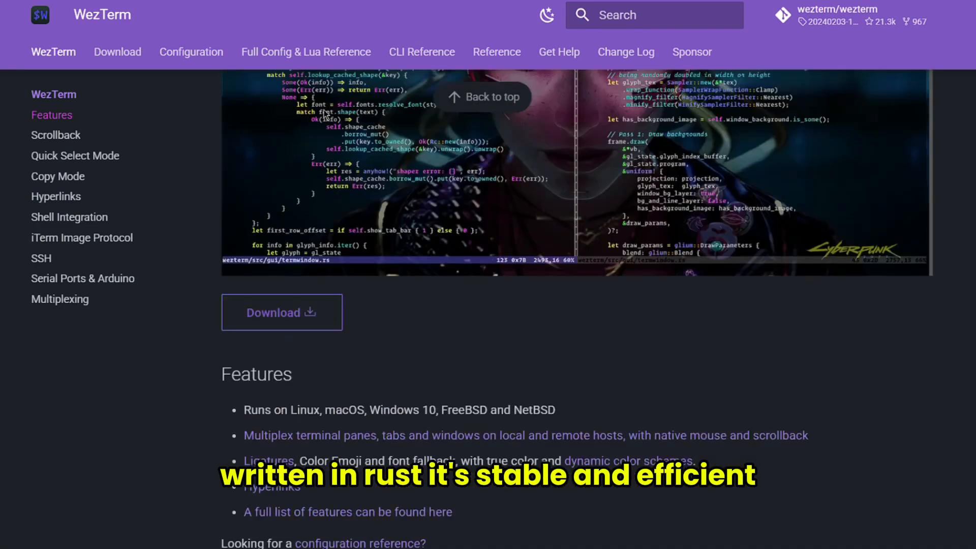